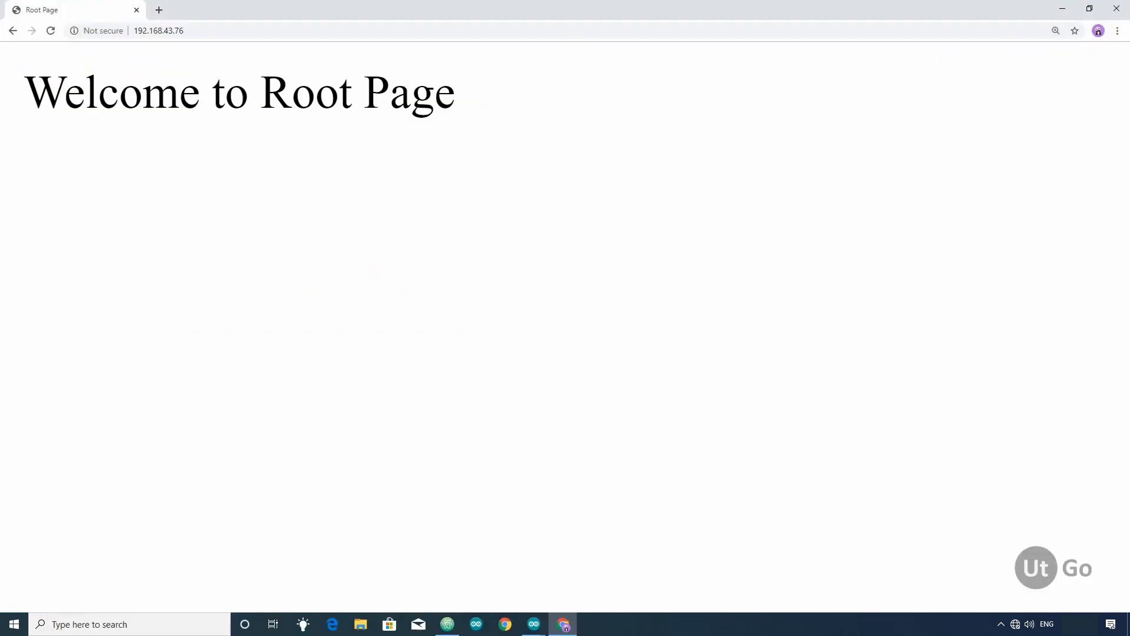
Load myesp.local/ in the address bar, reaching the Wikipedia Multicast DNS article
text(myesp.local/)
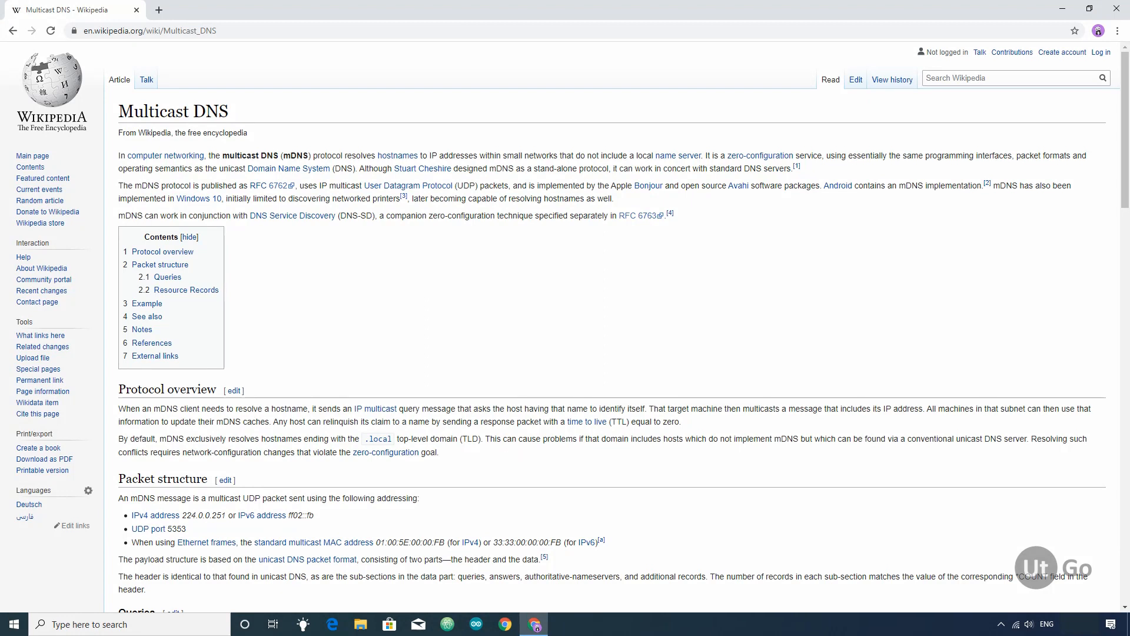
Scroll the Multicast DNS article down to the Queries table
scroll(down, 3)
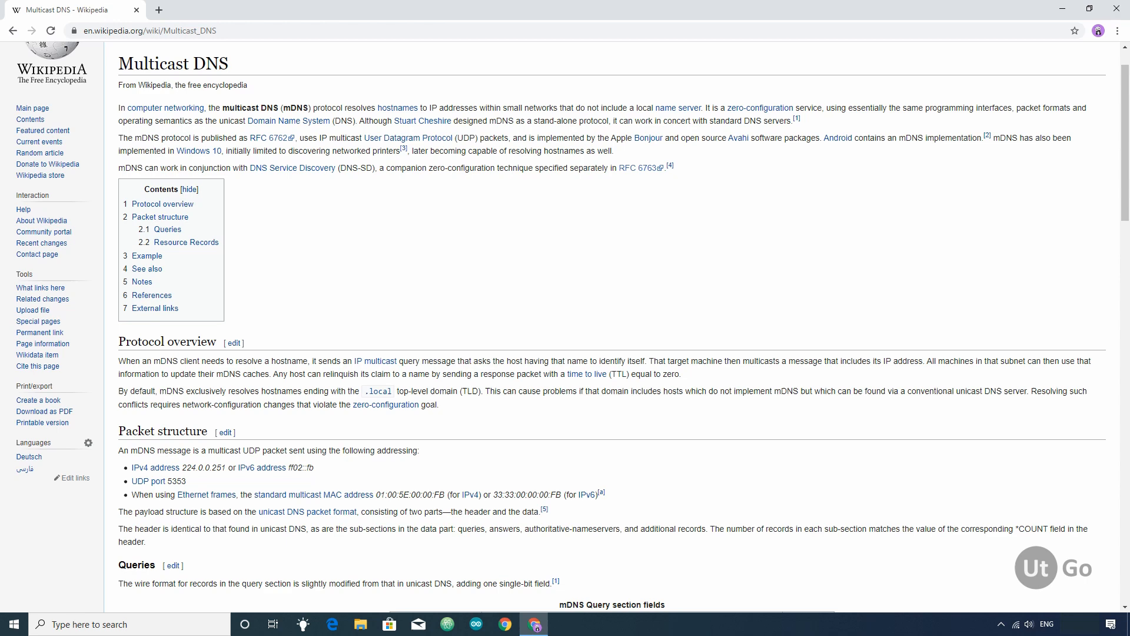
scroll(down, 3)
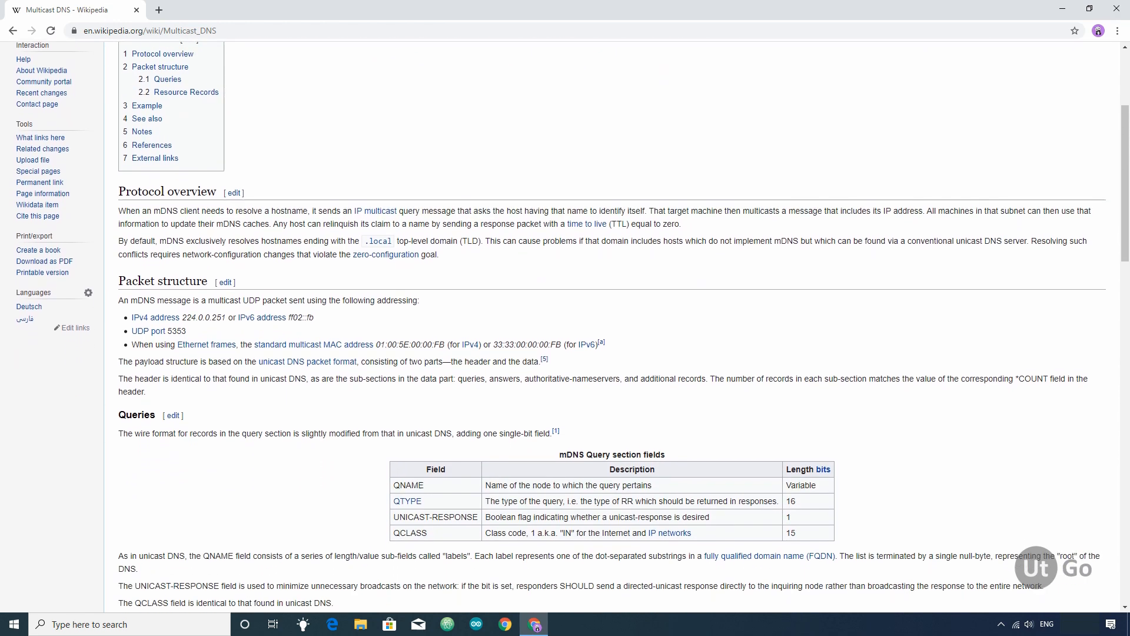
scroll(down, 3)
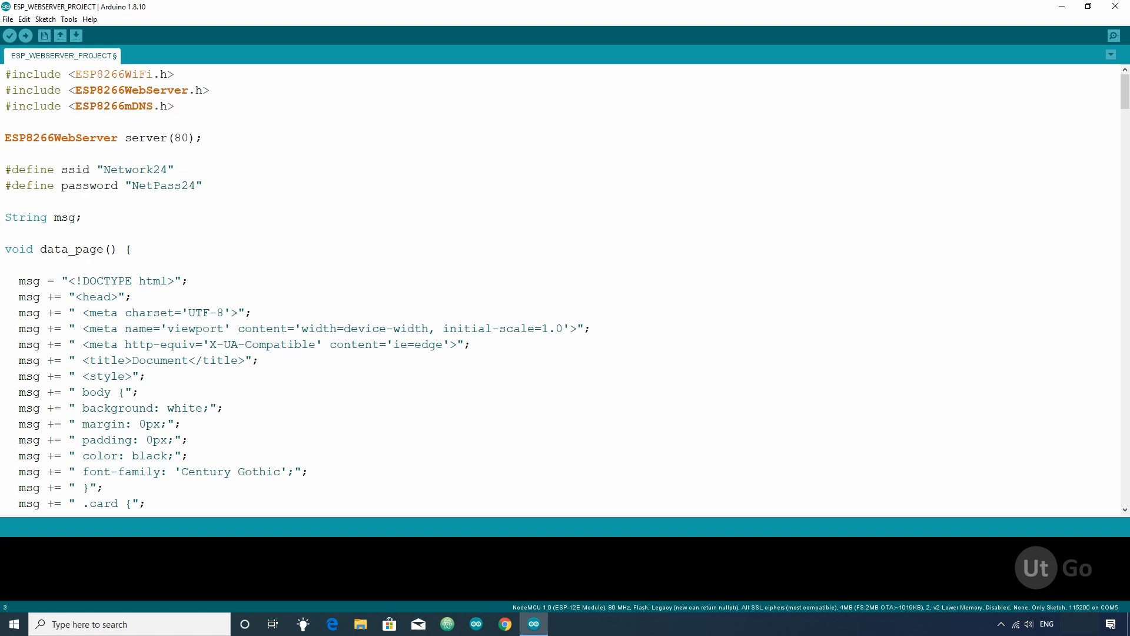
Add MDNS.begin("myesp"); after server.begin in setup and MDNS.update(); in loop
scroll(down, 3)
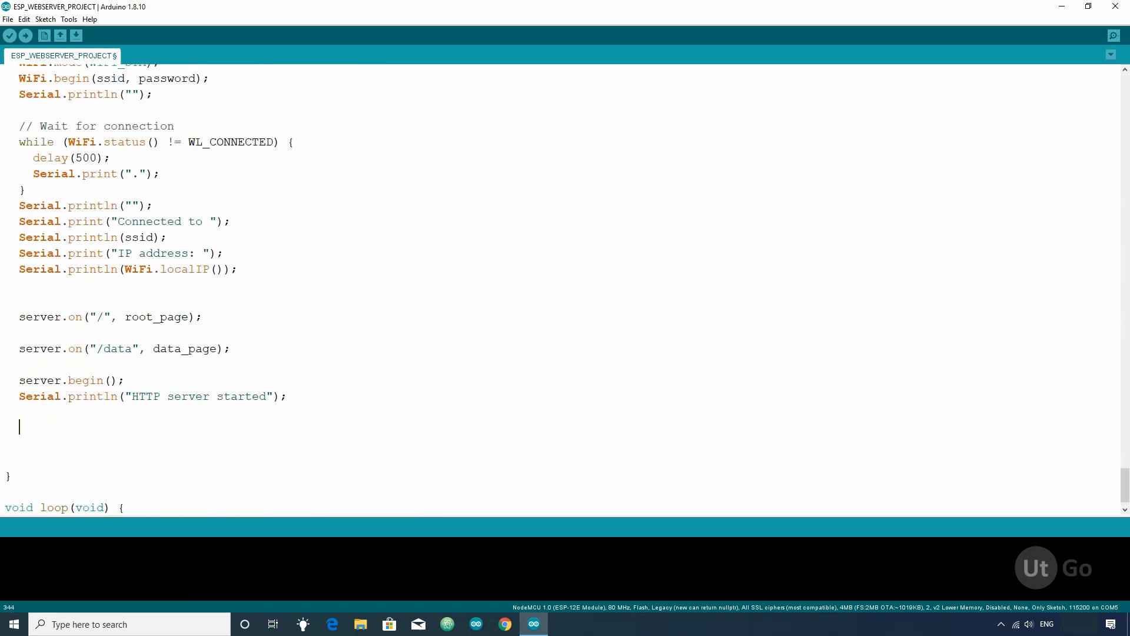
text(MDNS.)
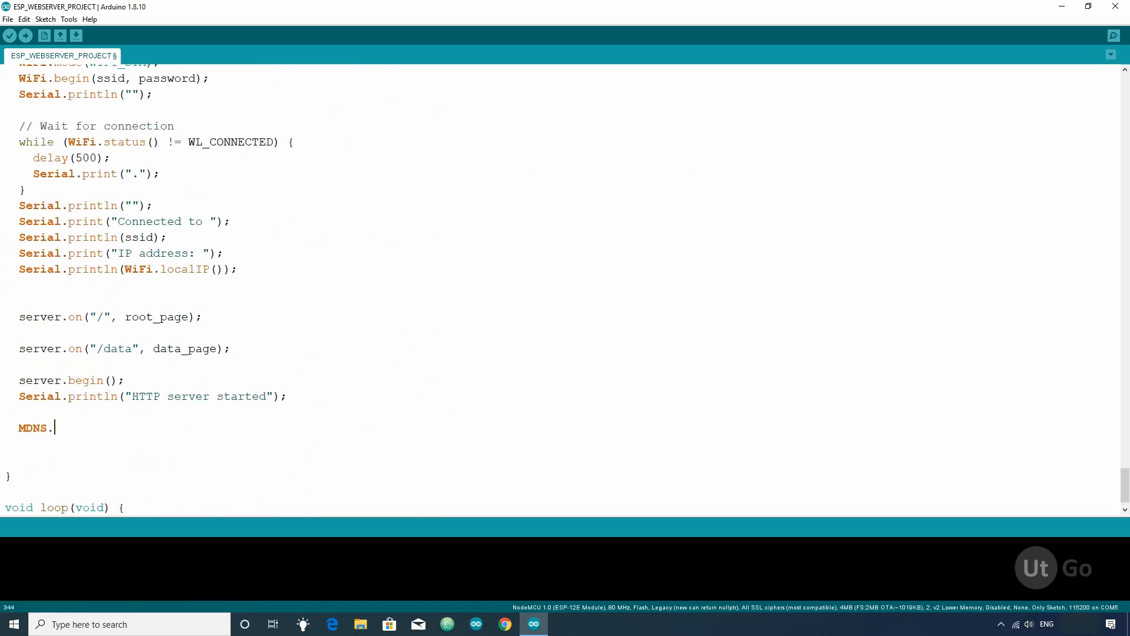
text(begin)
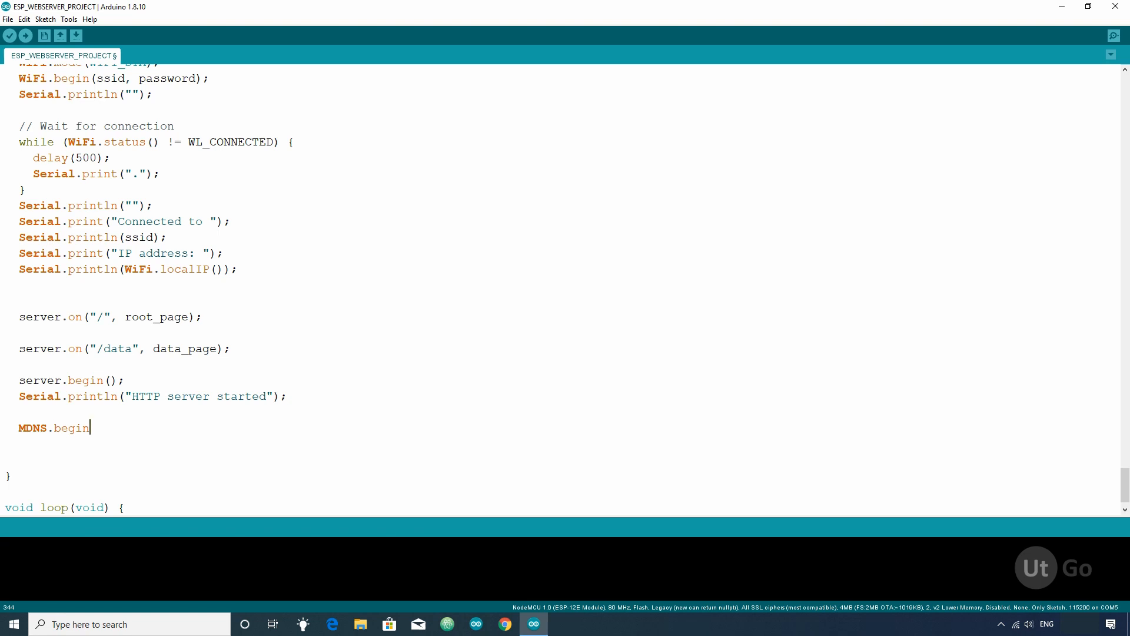
text(()
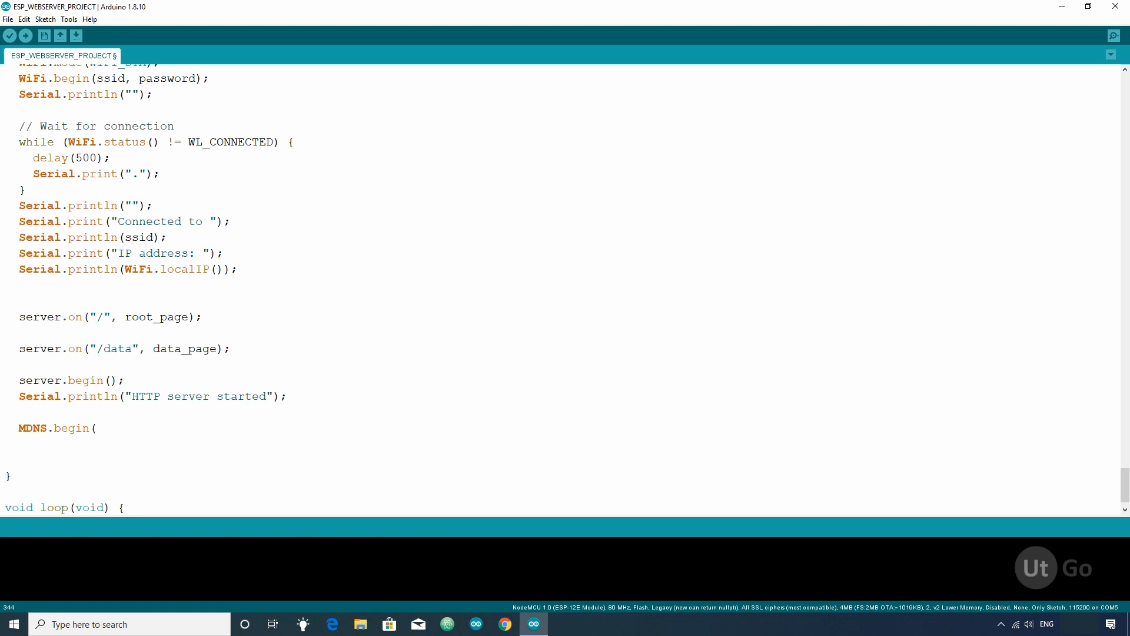
text(")
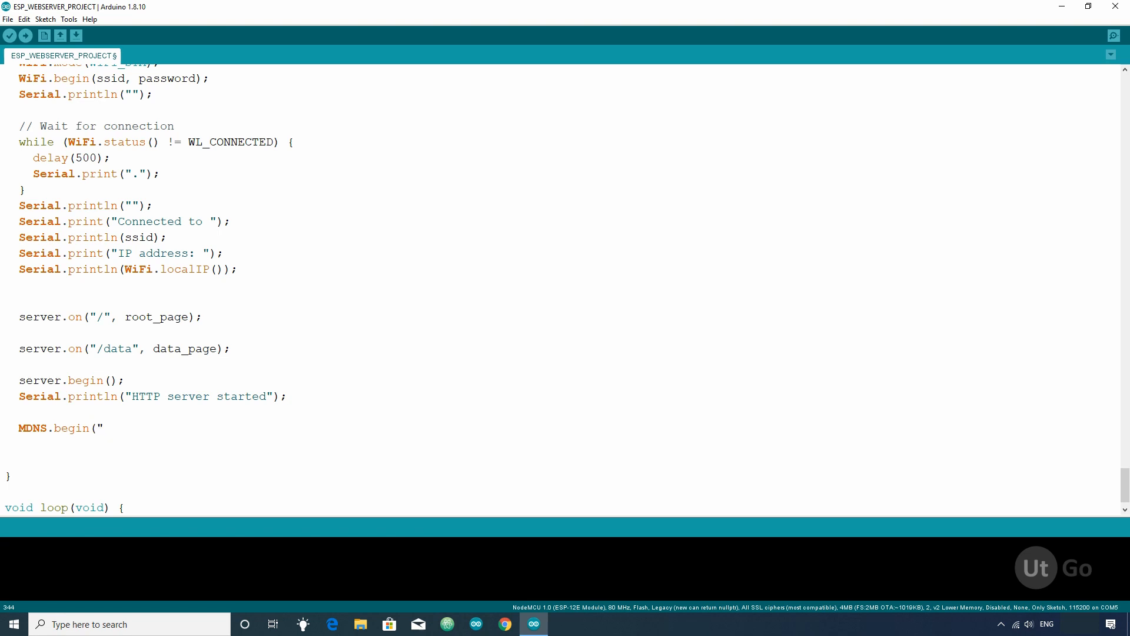
text(my)
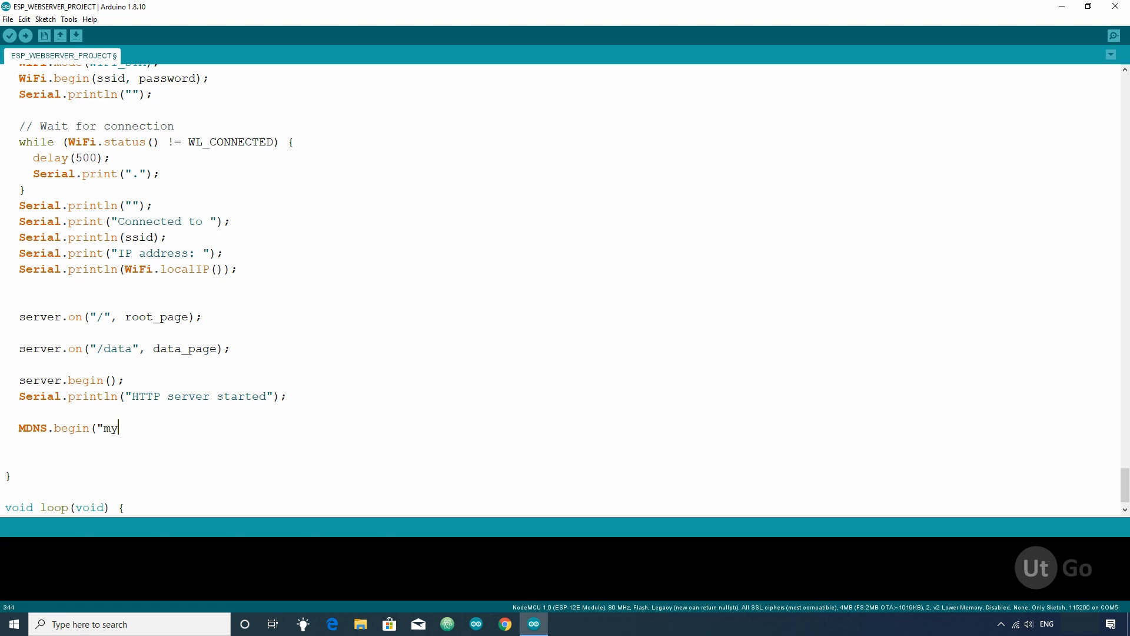
text(esp");)
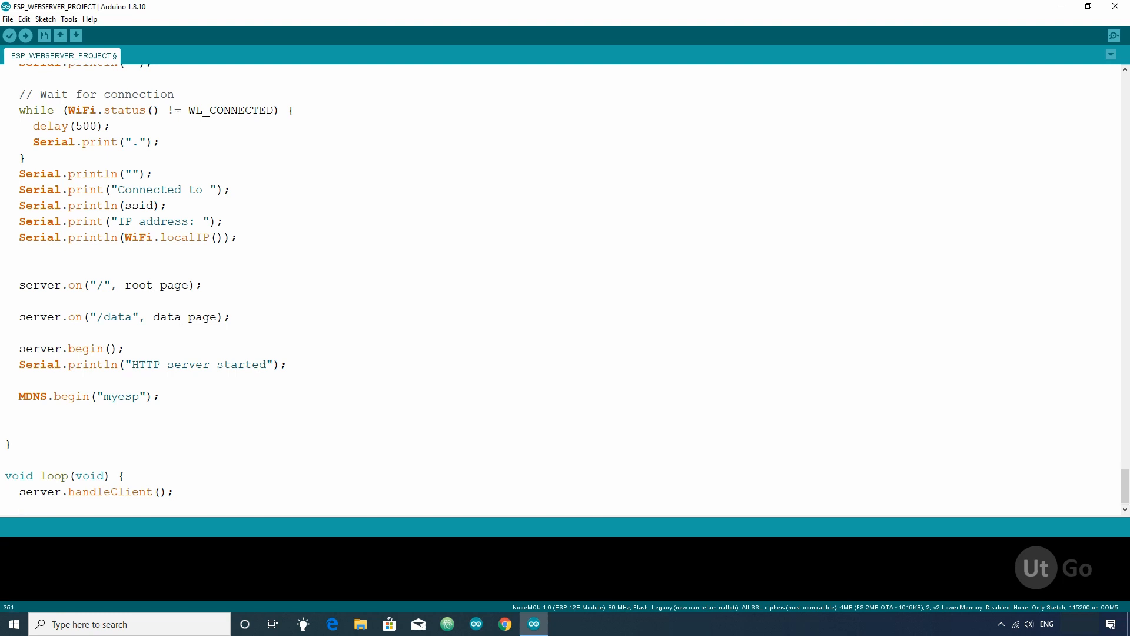
text(MDNS.update();)
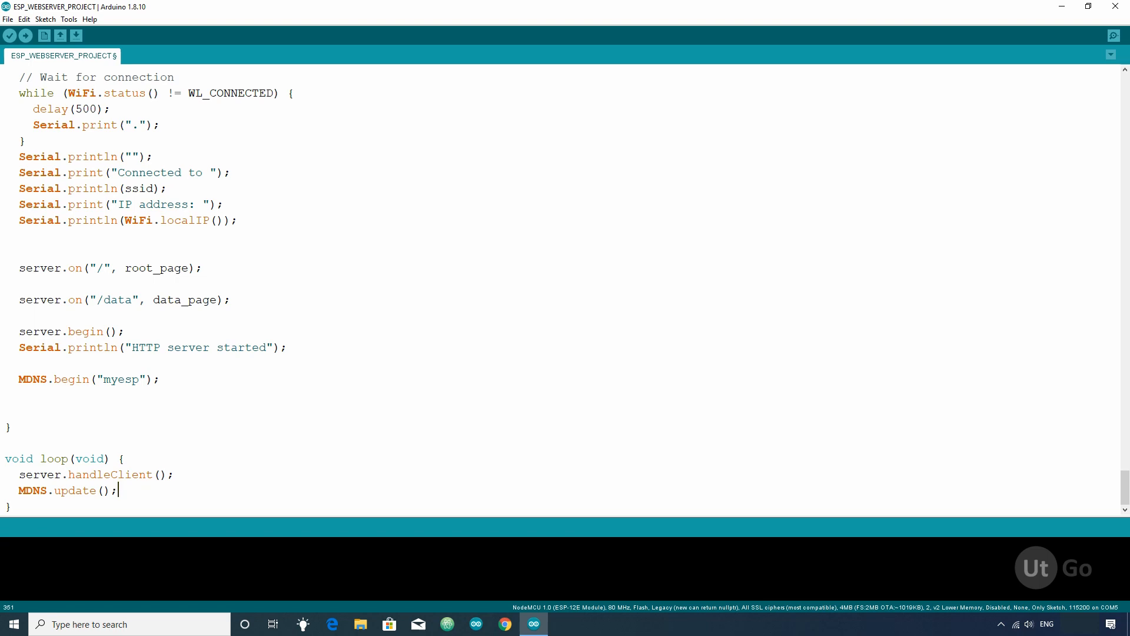
click(69, 19)
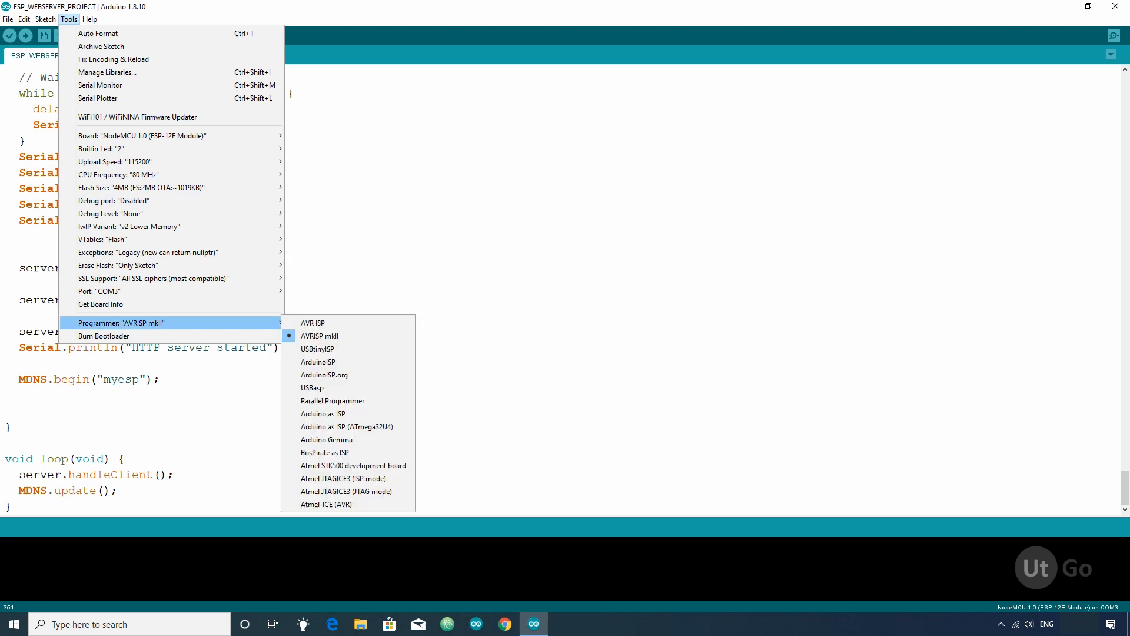
Review the NodeMCU board and COM3 port entries in the Tools menu
click(9, 35)
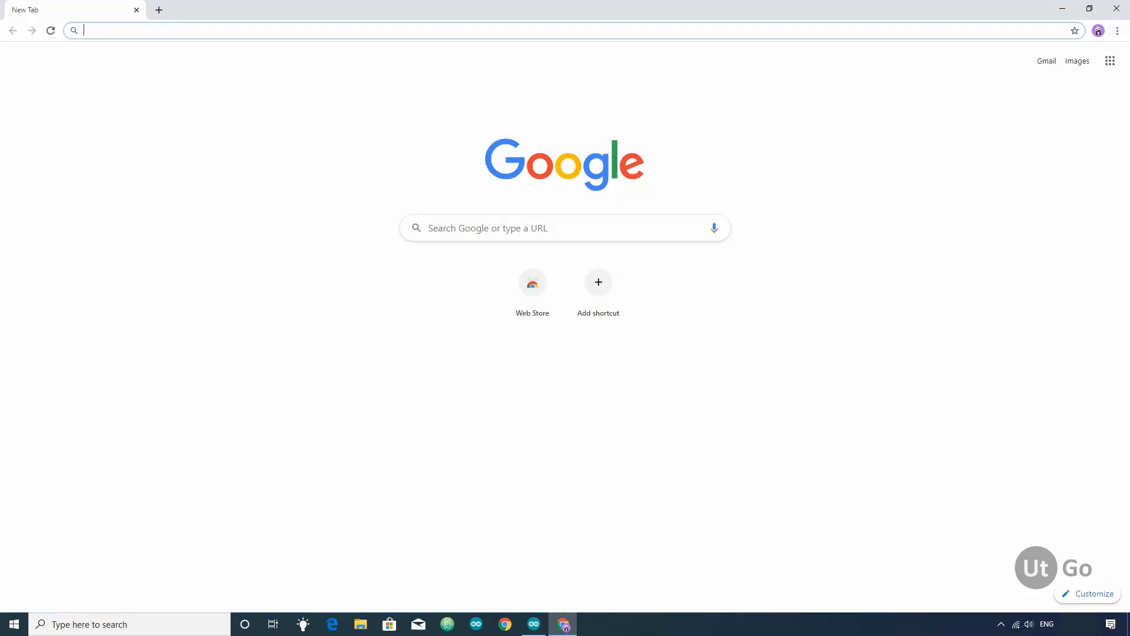
Enter myesp.local in the address bar to try reaching the device
text(myesp.l)
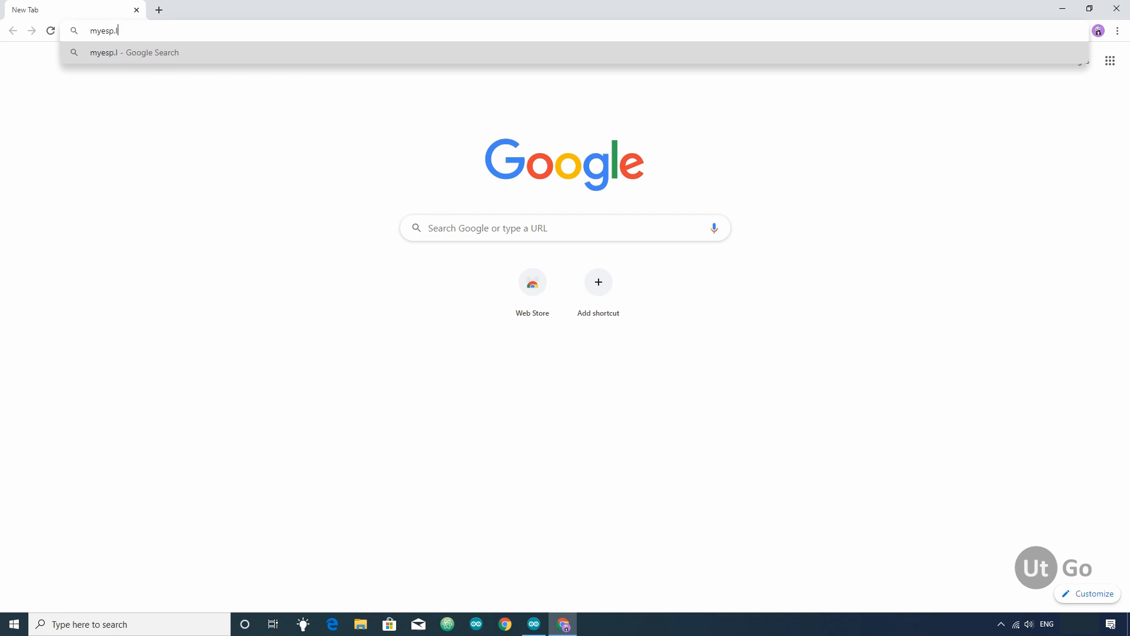
text(ocal)
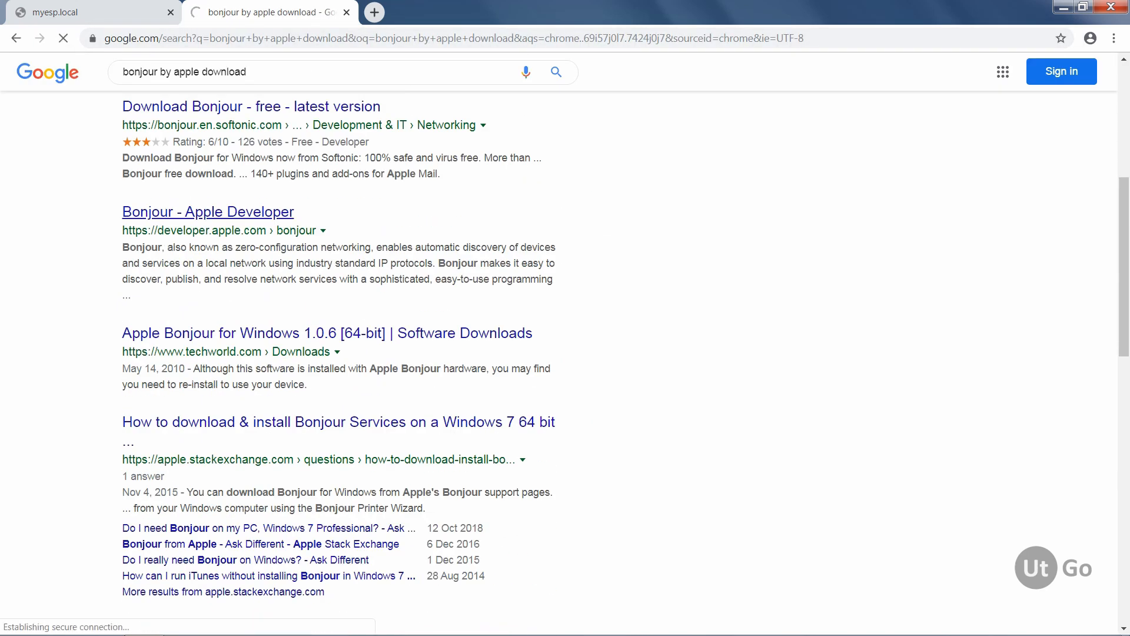
Download BonjourPSSetup.exe from Apple's page and run the Bonjour Print Services installer to Finish
click(207, 212)
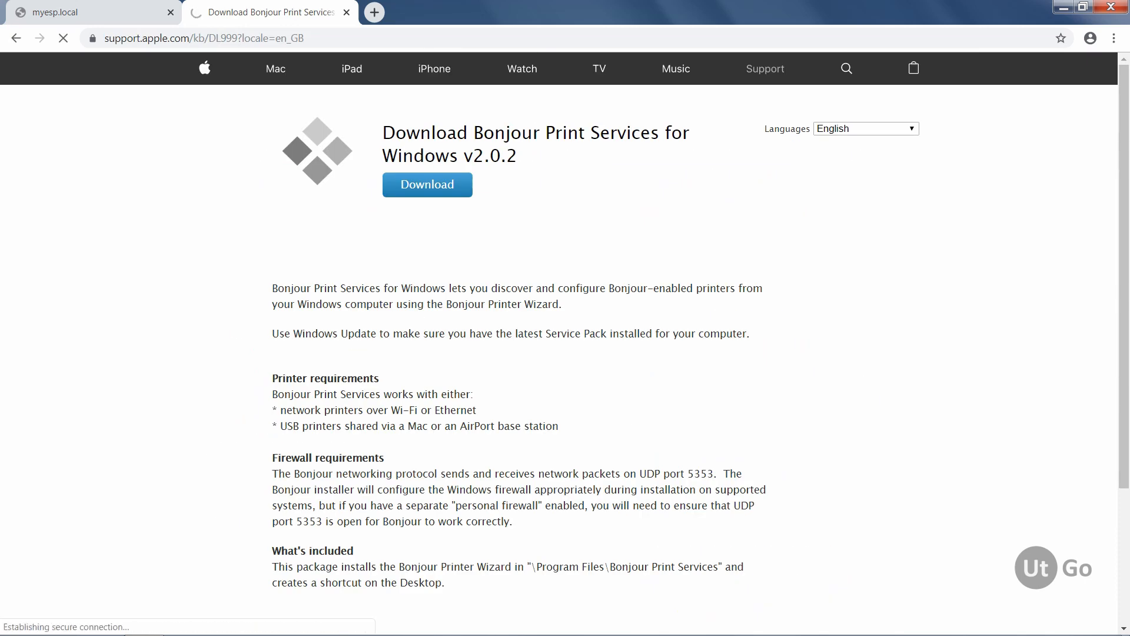
click(427, 184)
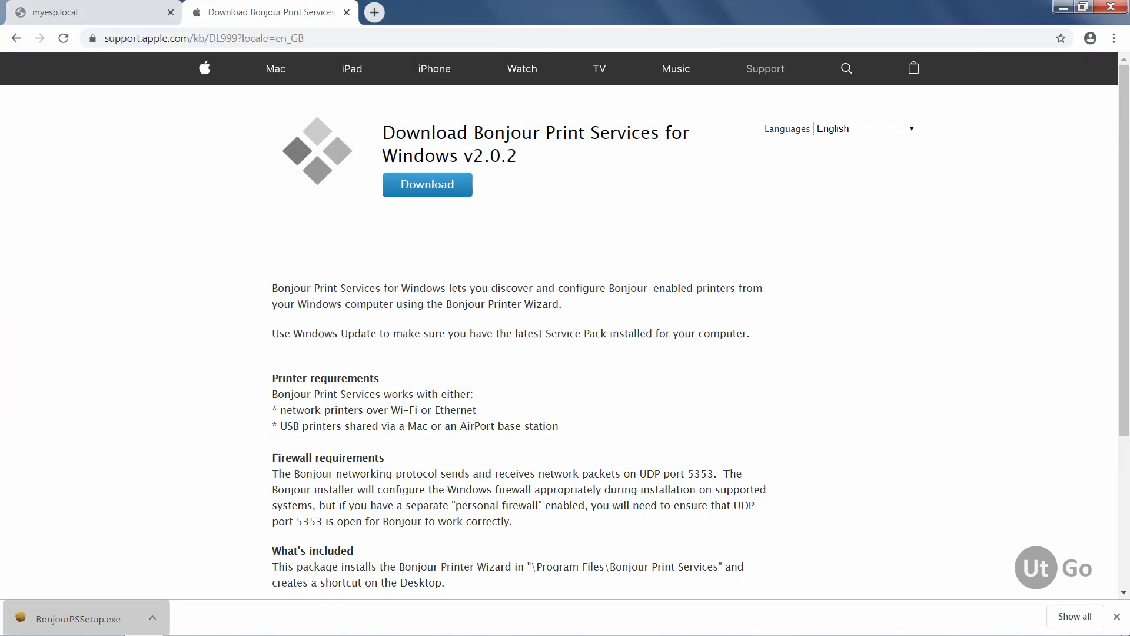
click(78, 618)
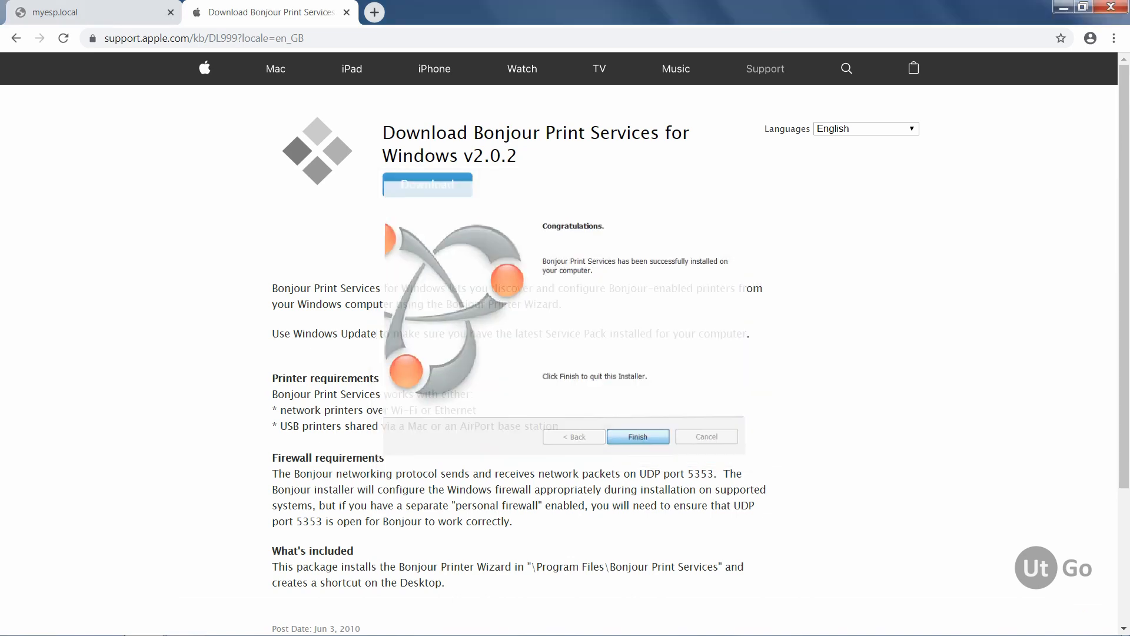
click(80, 13)
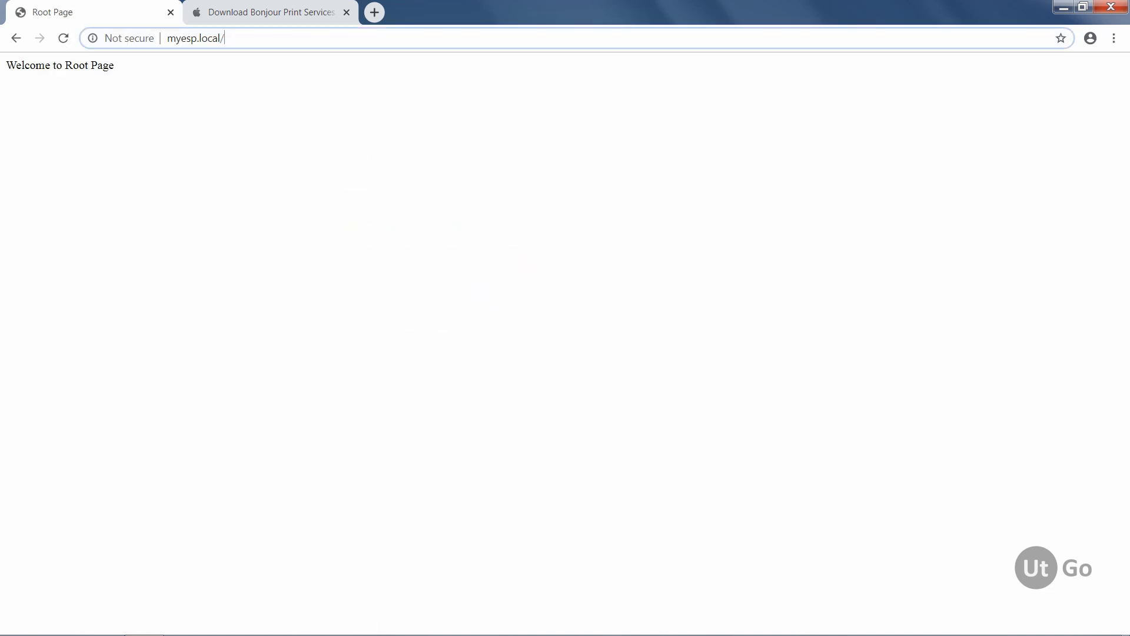
Load myesp.local/data to see the NodeMCU_ESP8266 specs, return to the Root Page and start retyping /data
text(d)
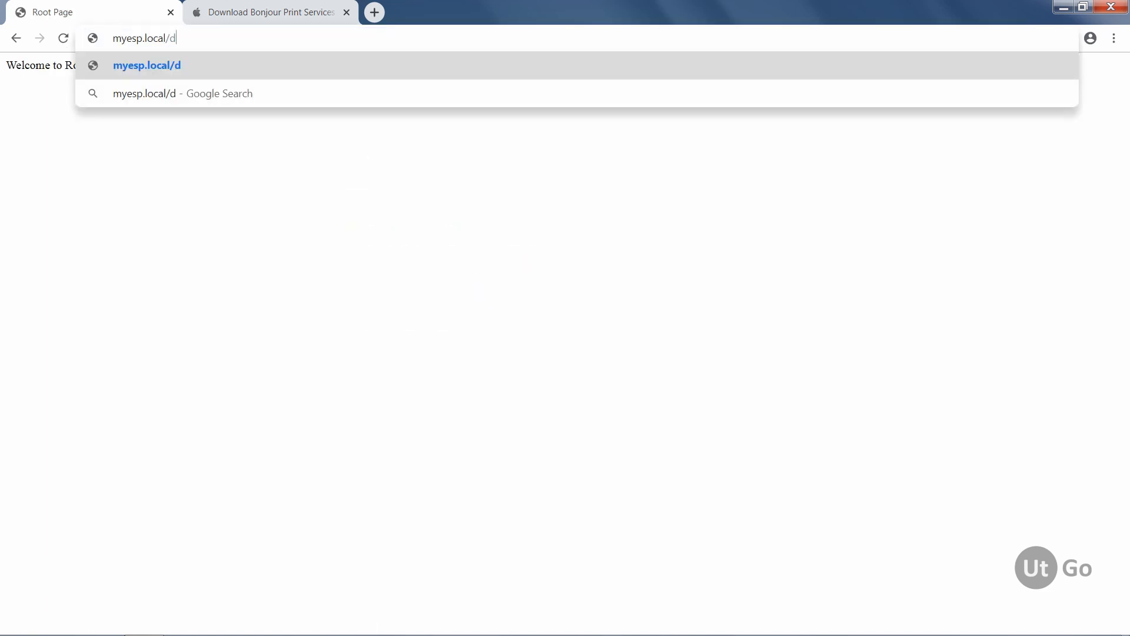
text(ata)
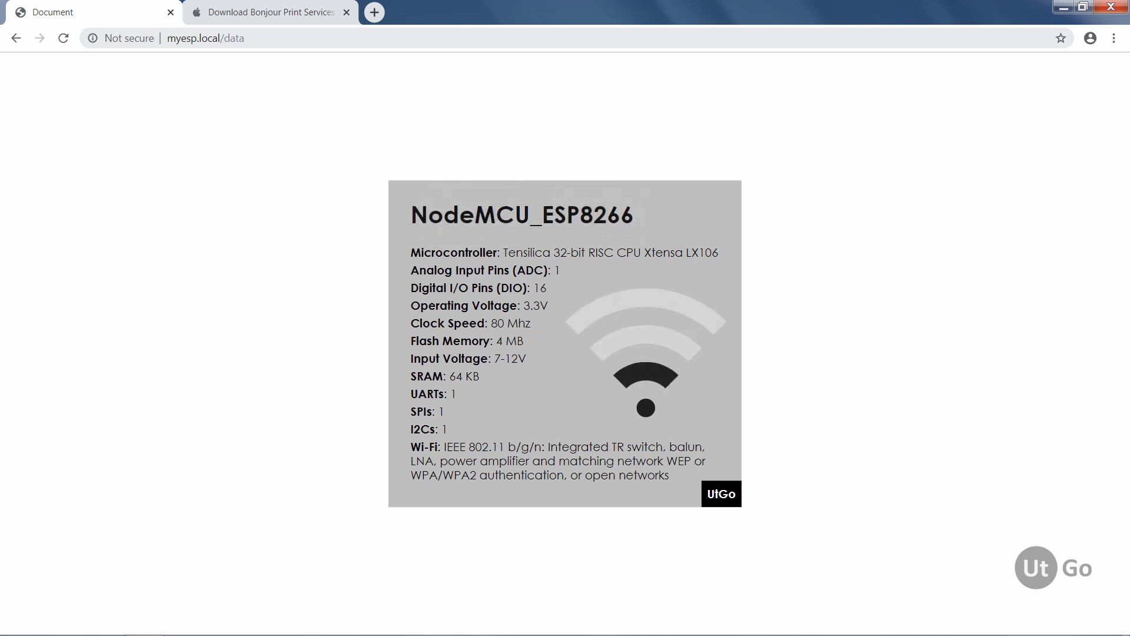
click(216, 38)
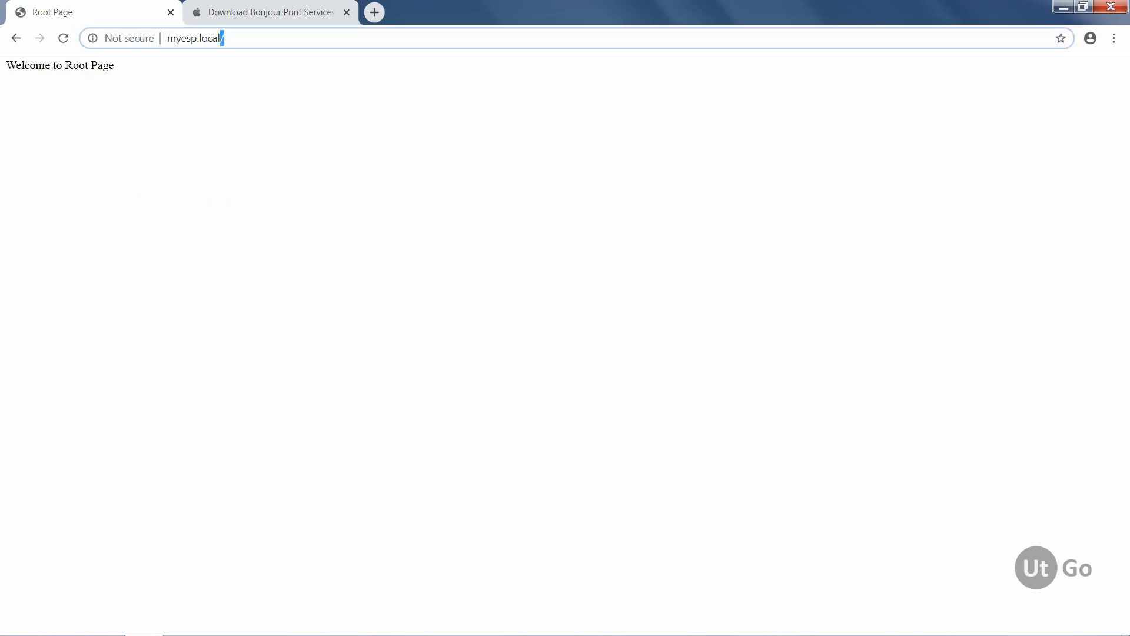
text(dat)
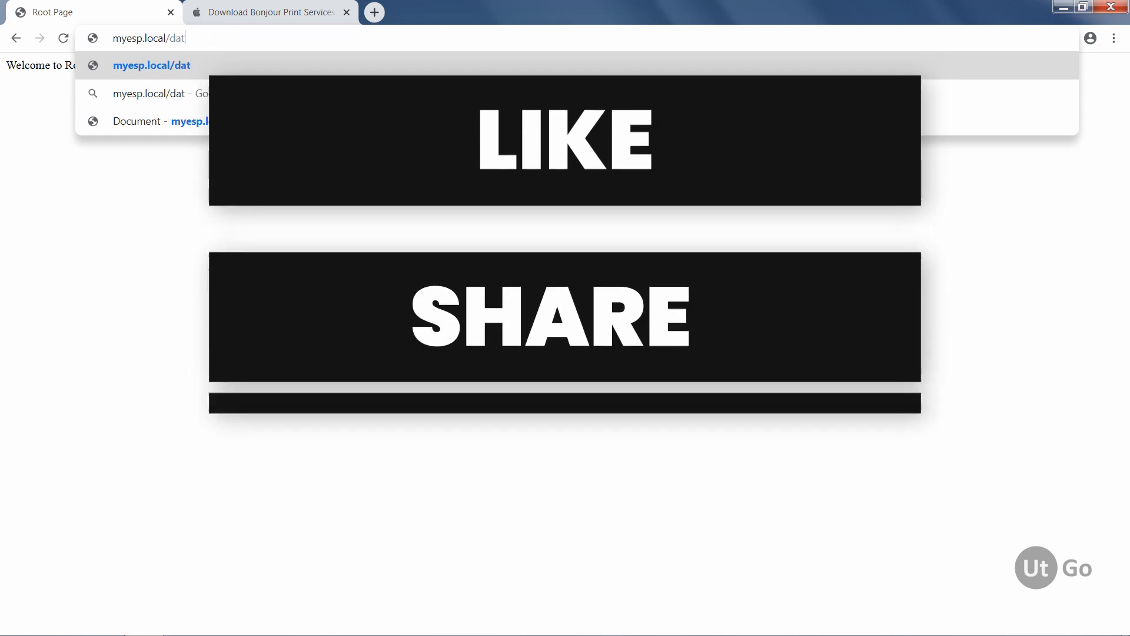